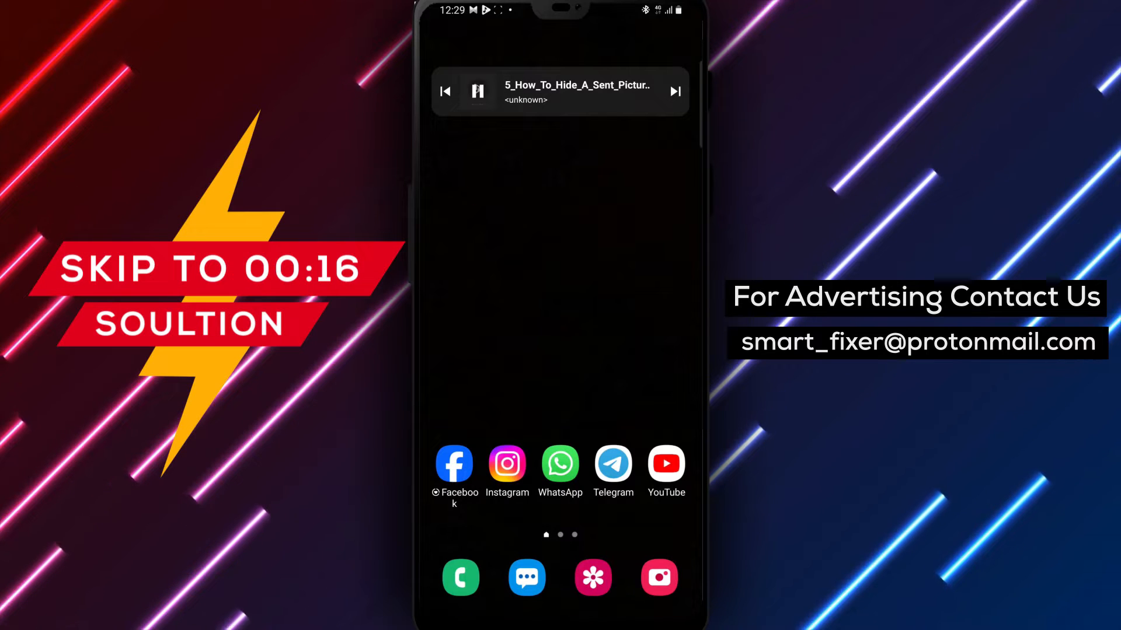
Launch Telegram and open the شغلات group chat with the poll and quiz
left_click(612, 465)
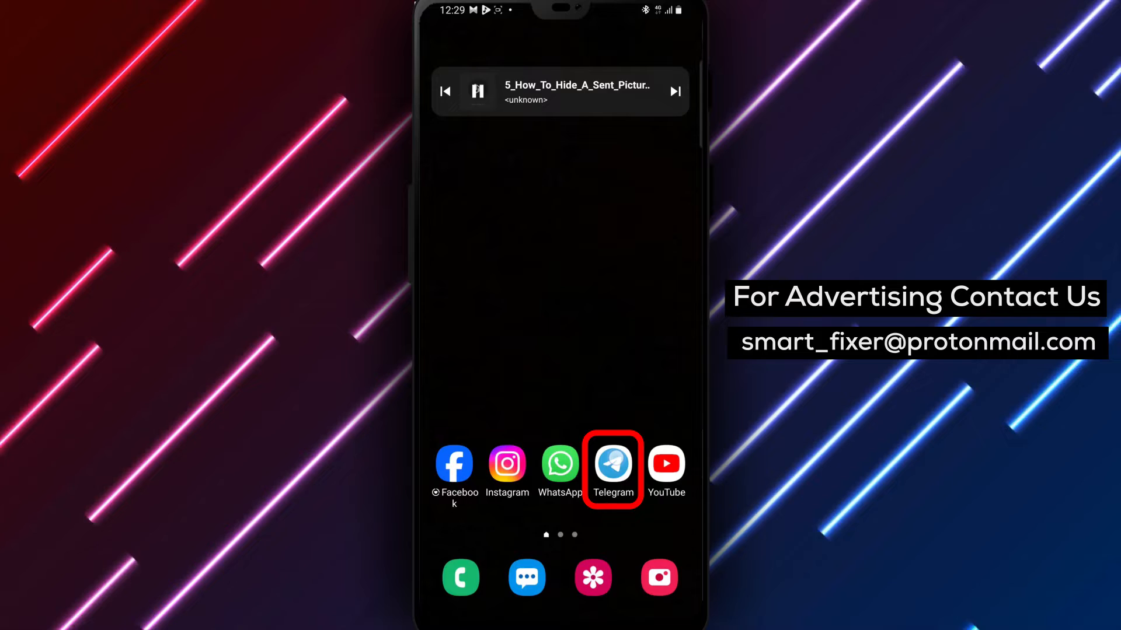
left_click(612, 463)
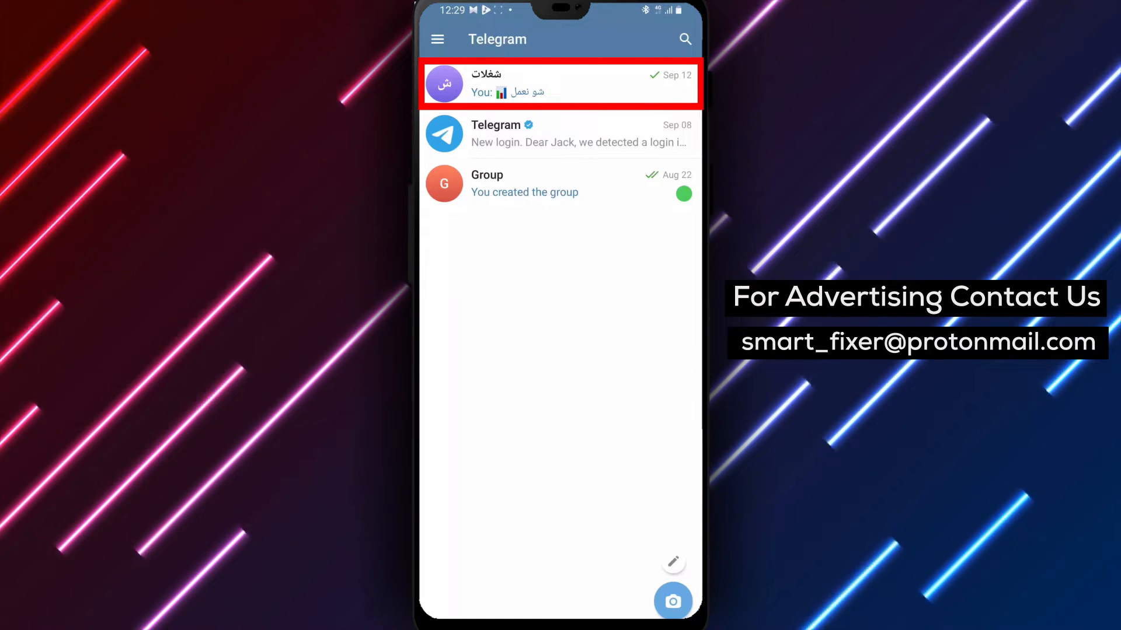
left_click(559, 83)
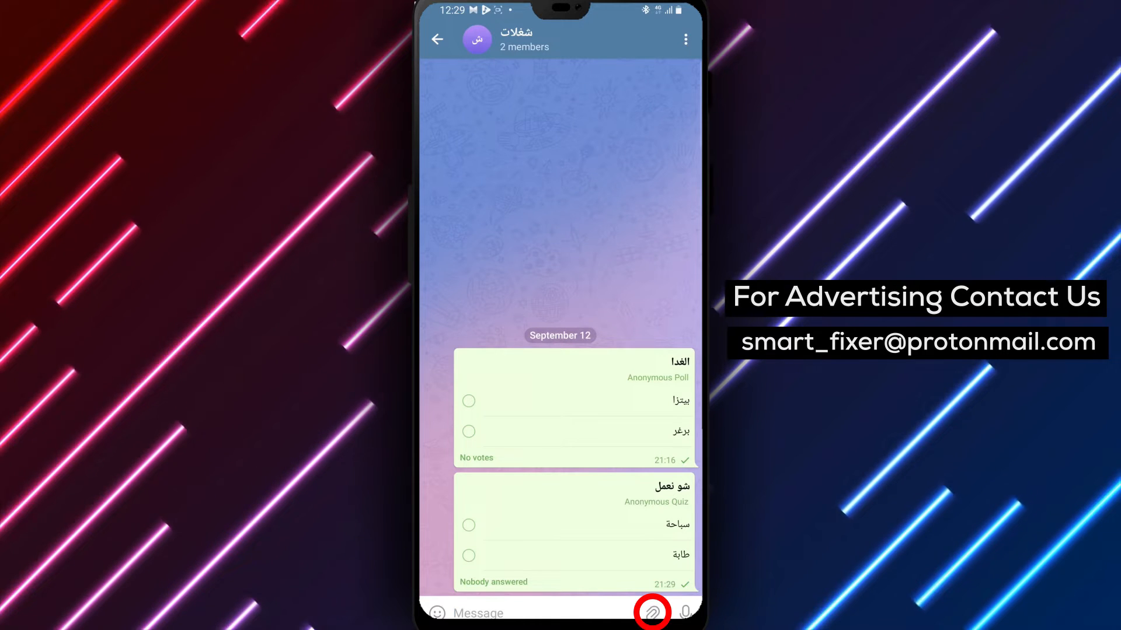
Select the blue PLATINUM package photo in the attachment gallery
left_click(650, 613)
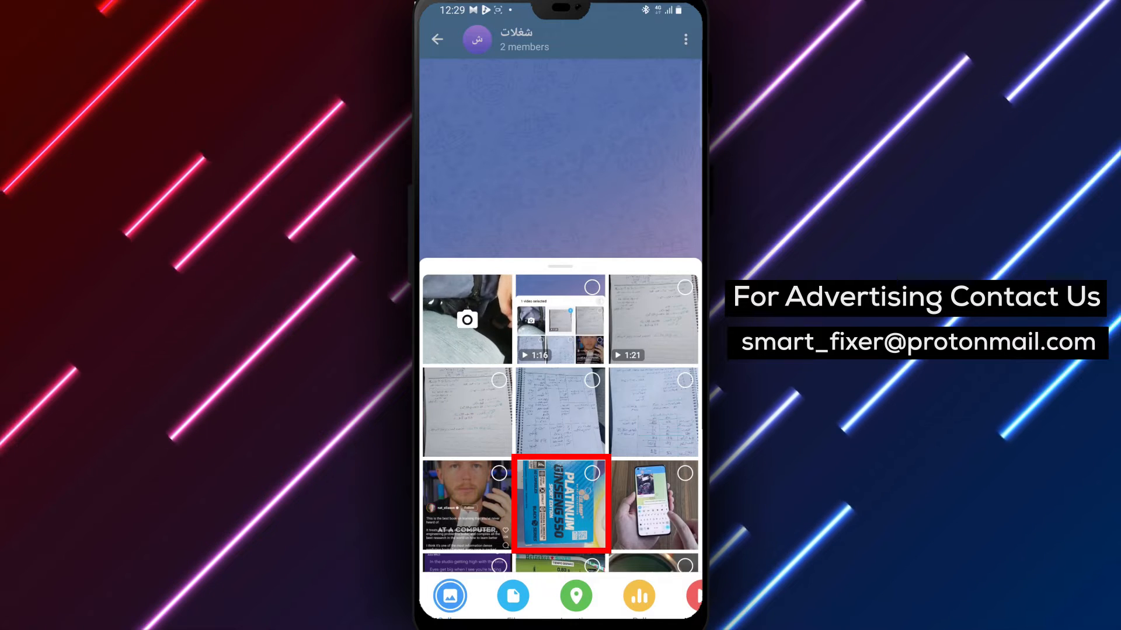
left_click(561, 504)
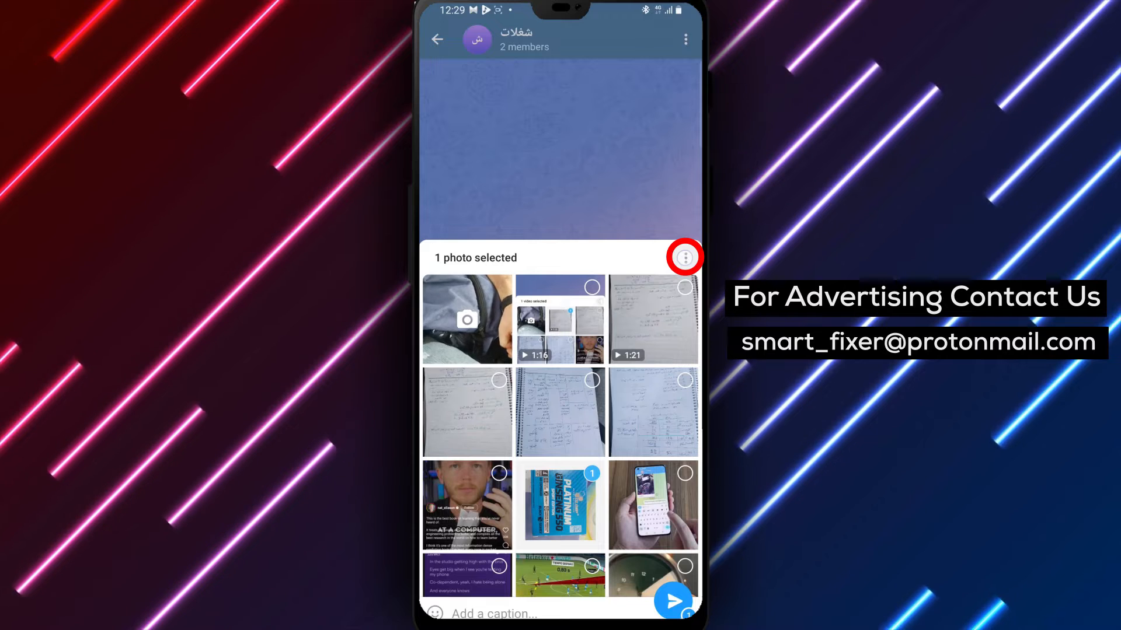
Apply 'Hide with spoiler' to the selected PLATINUM photo from the picker menu
left_click(684, 257)
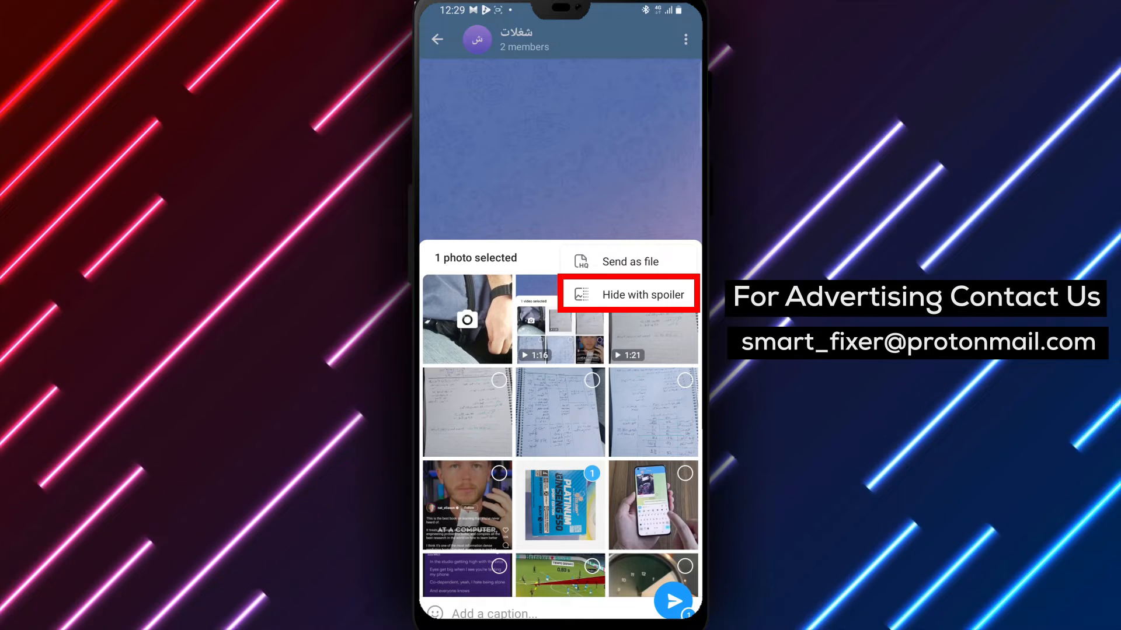
left_click(641, 293)
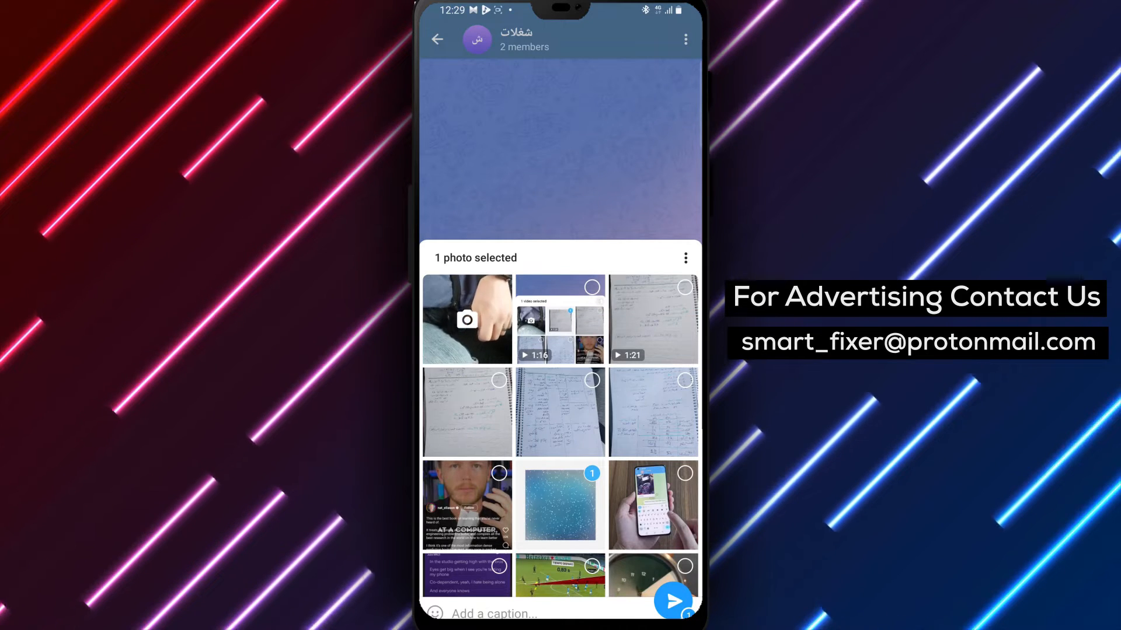